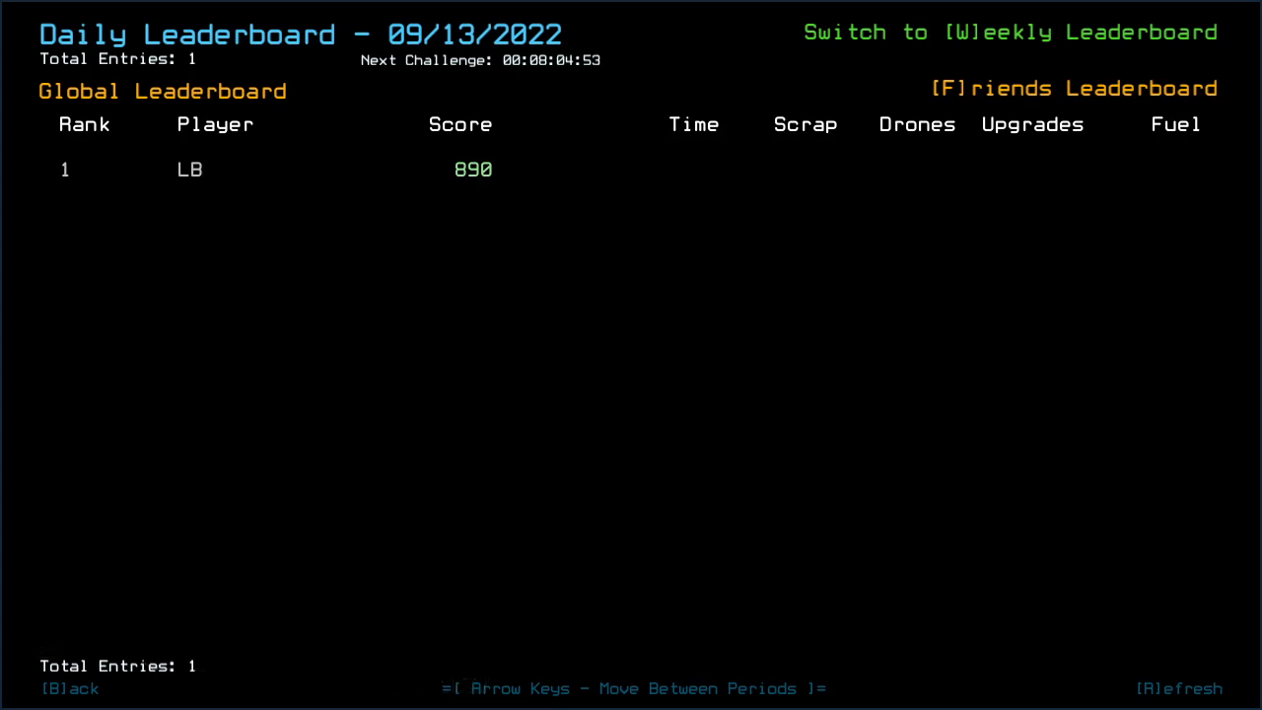
- Browse back to an earlier daily leaderboard period
key(left)
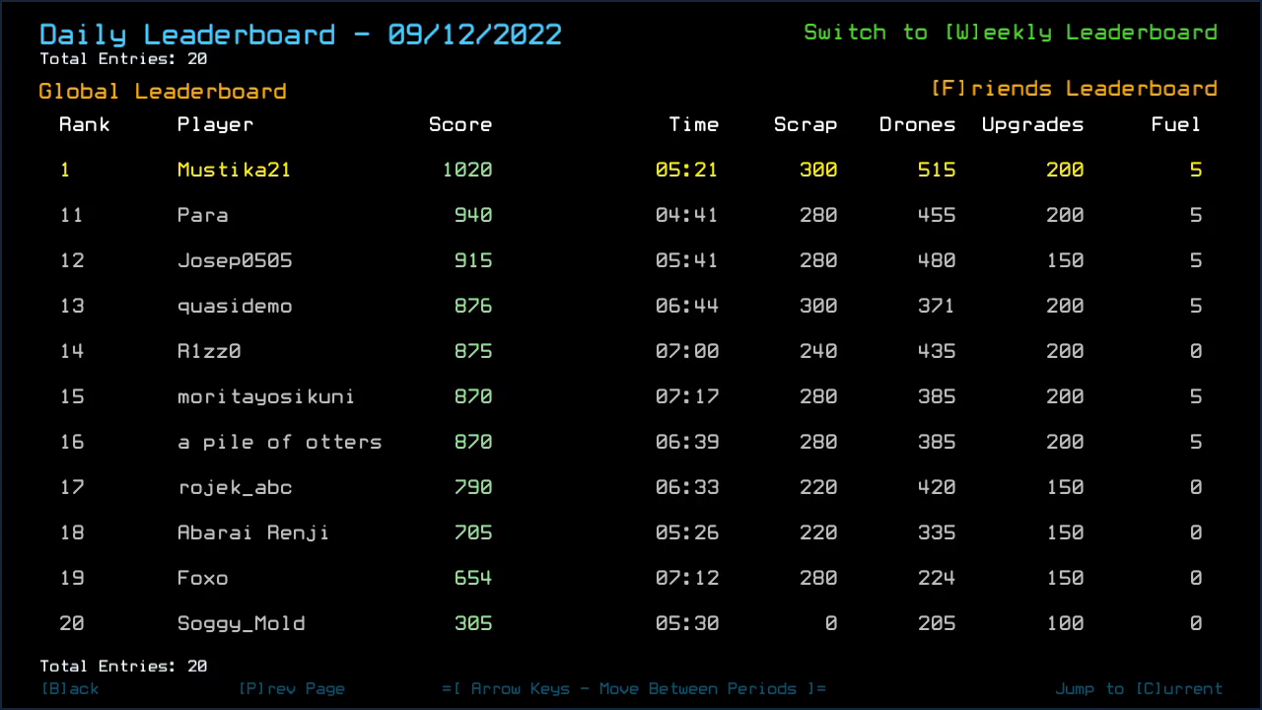
mouse_move(277, 552)
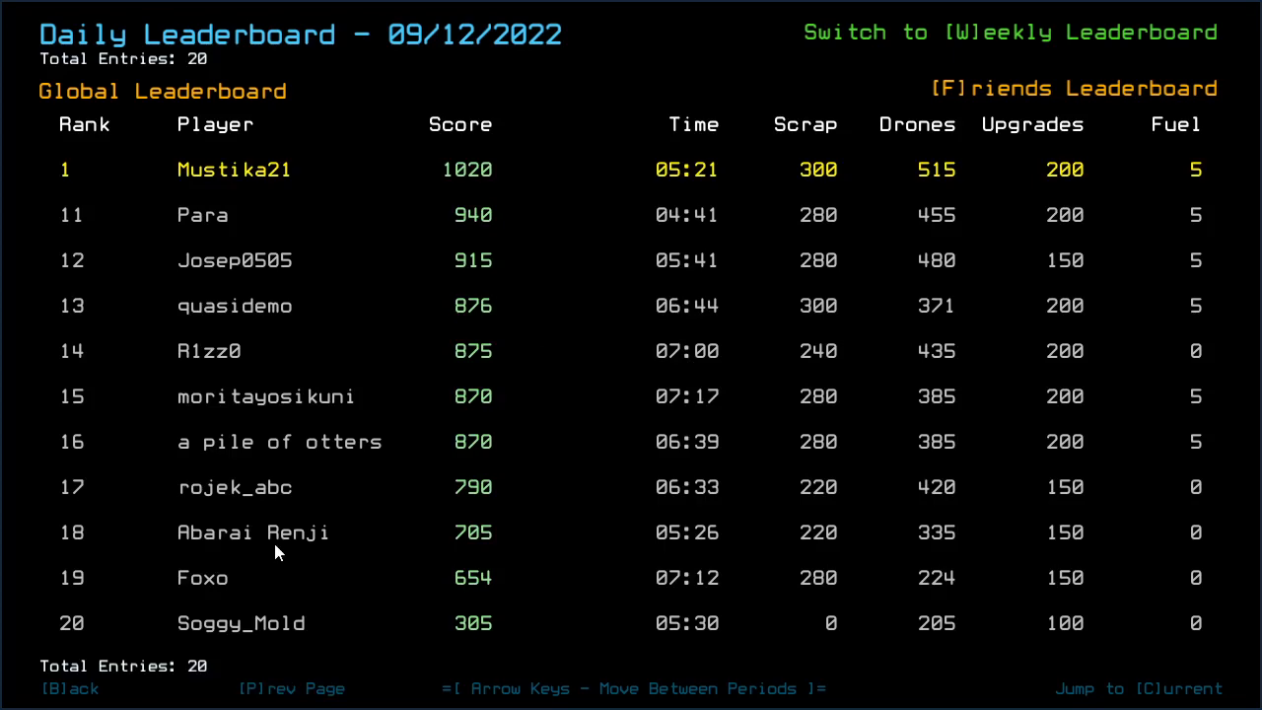
mouse_move(279, 559)
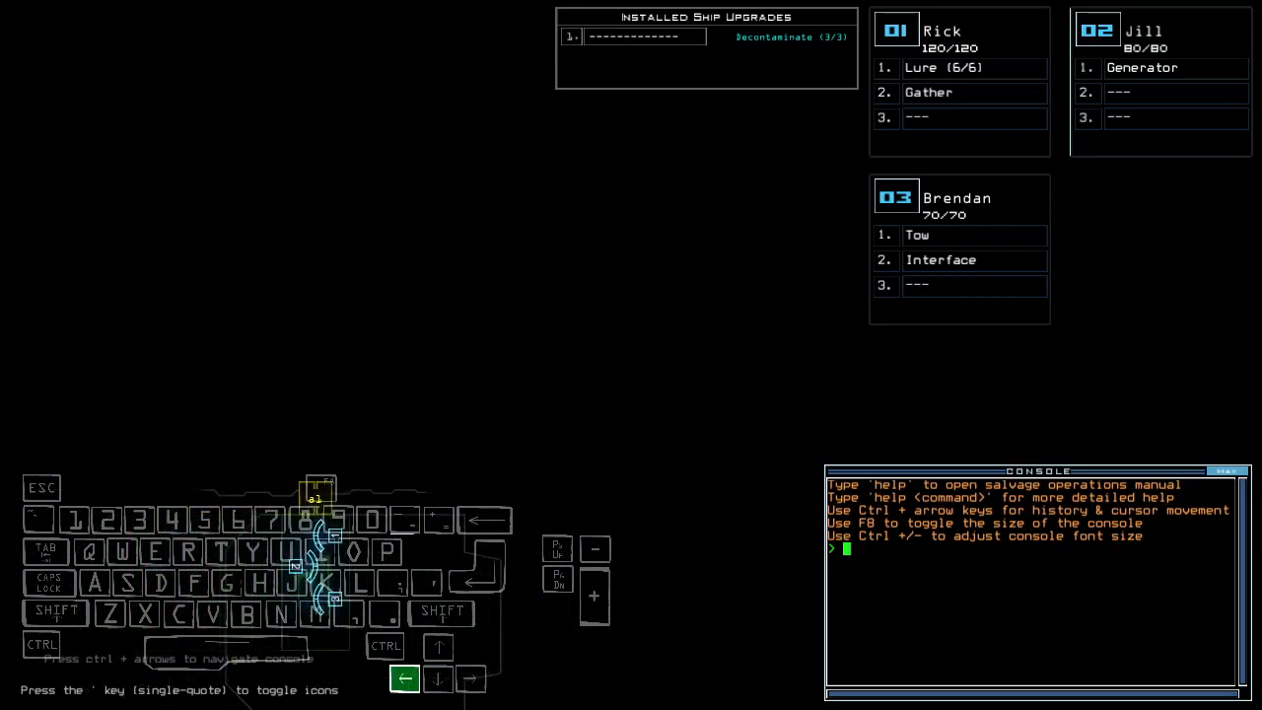
- Begin typing a console command to reassign drone upgrades
text(re)
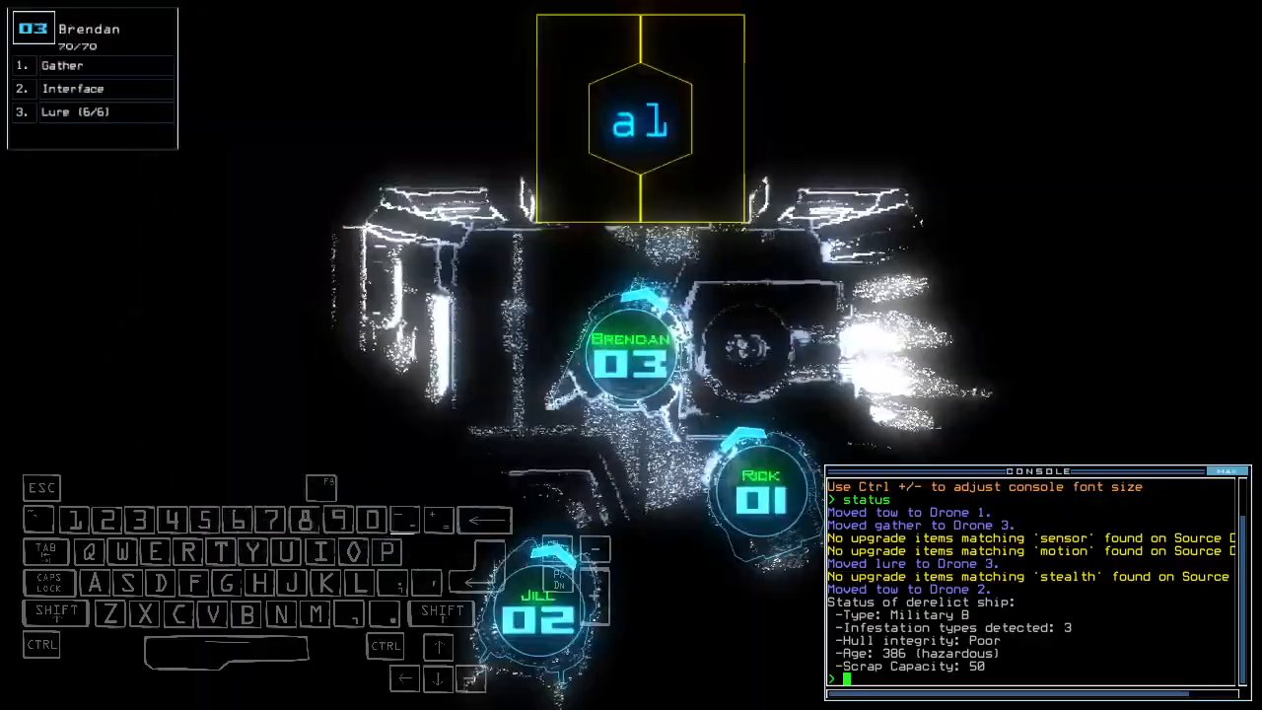
- Type the go command to dock and move drones into the derelict
text(go)
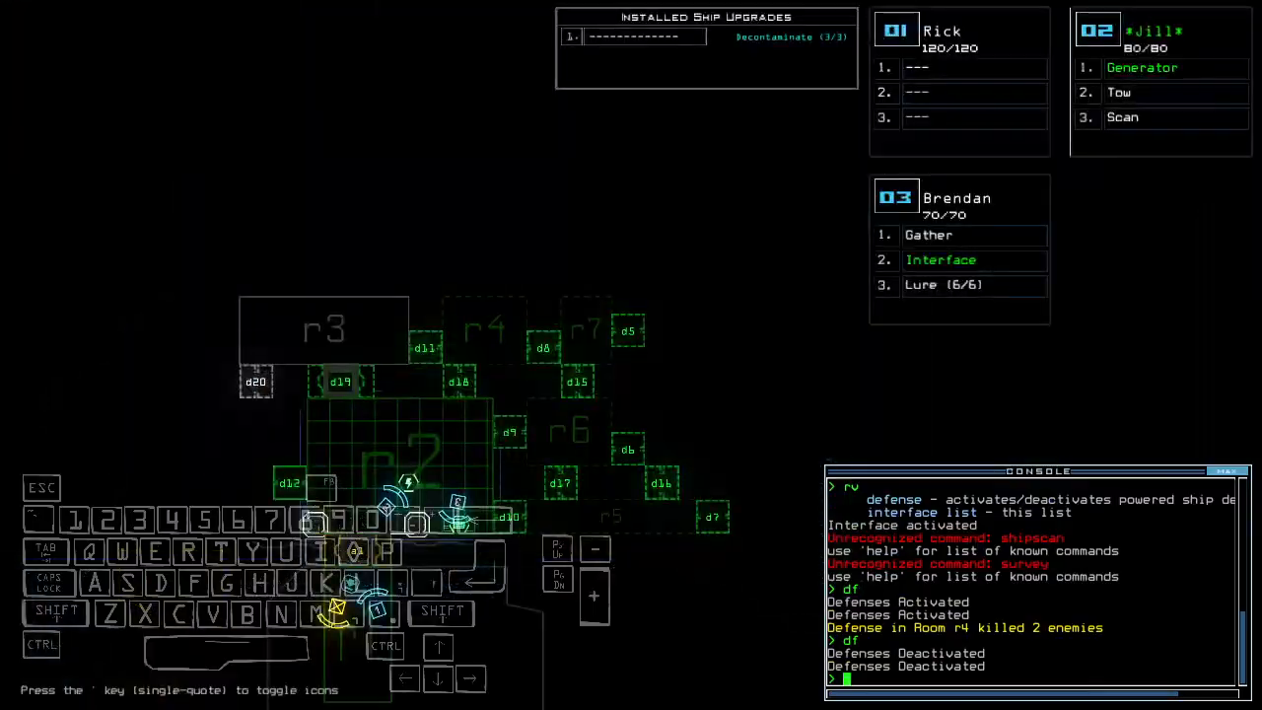
- Enter a swap command to move upgrades between drones
text(swap in)
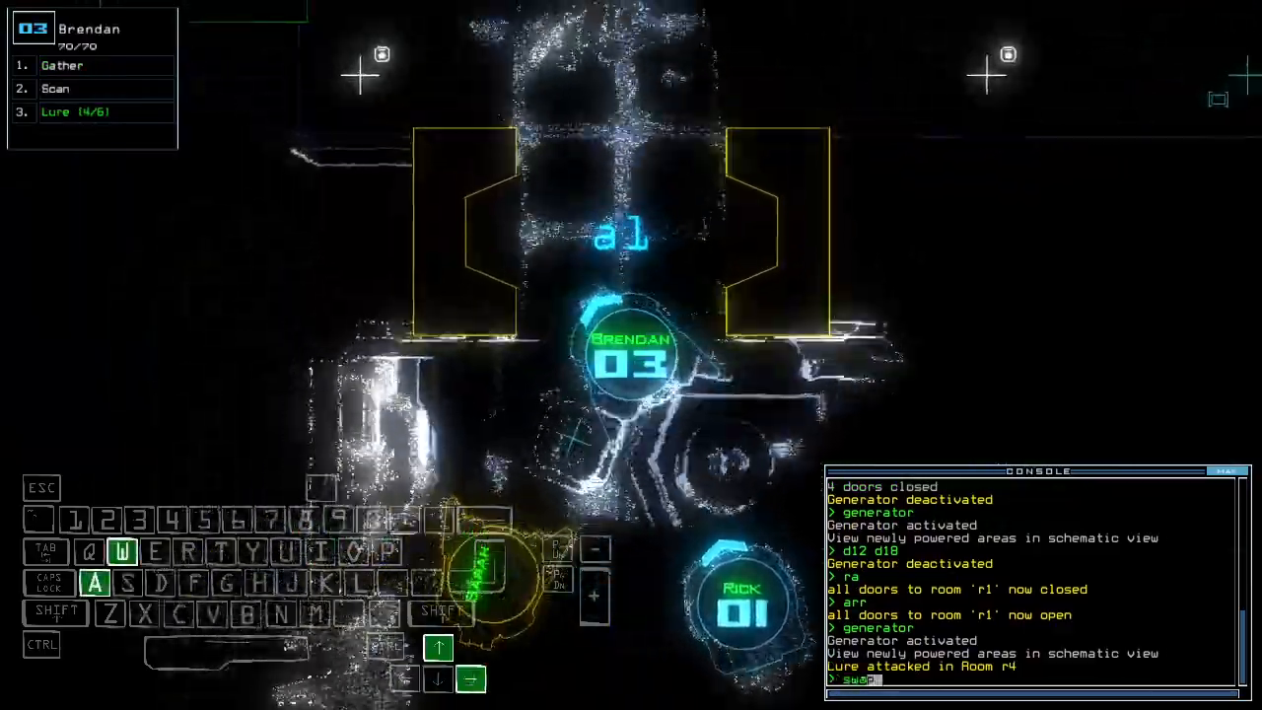
key(Return)
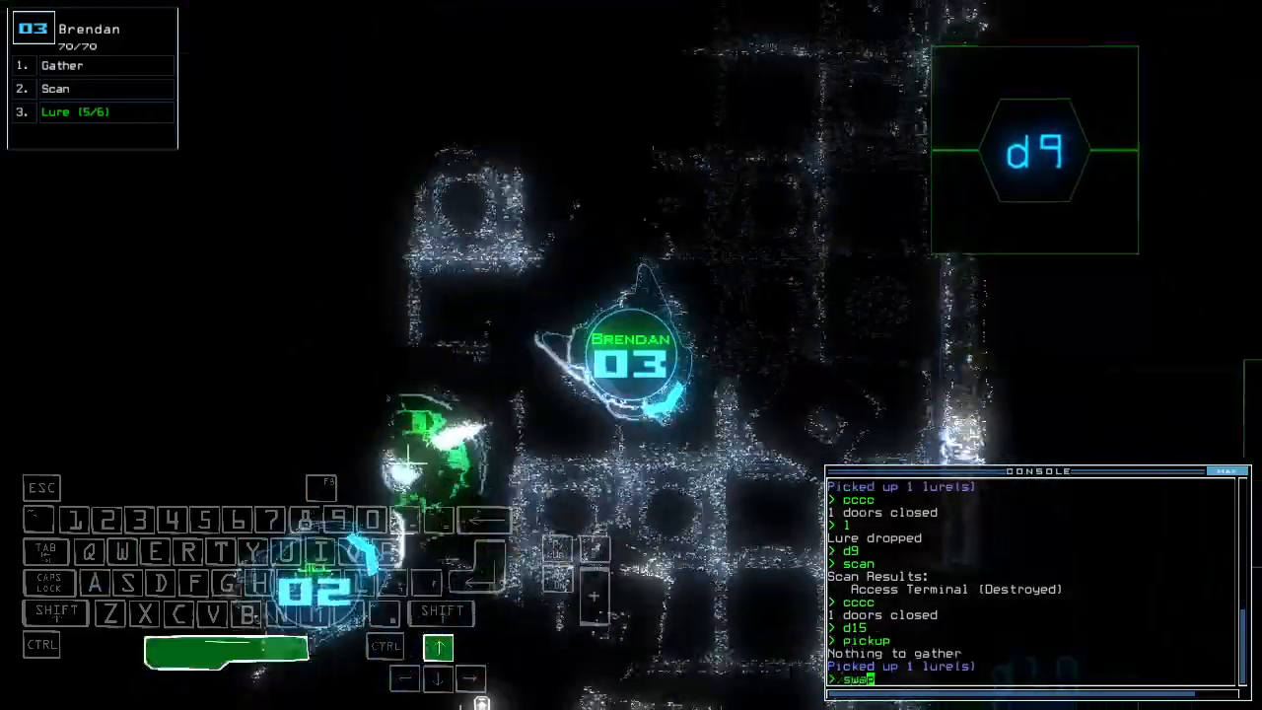
- Submit a console command to continue exploring past door d9
key(Return)
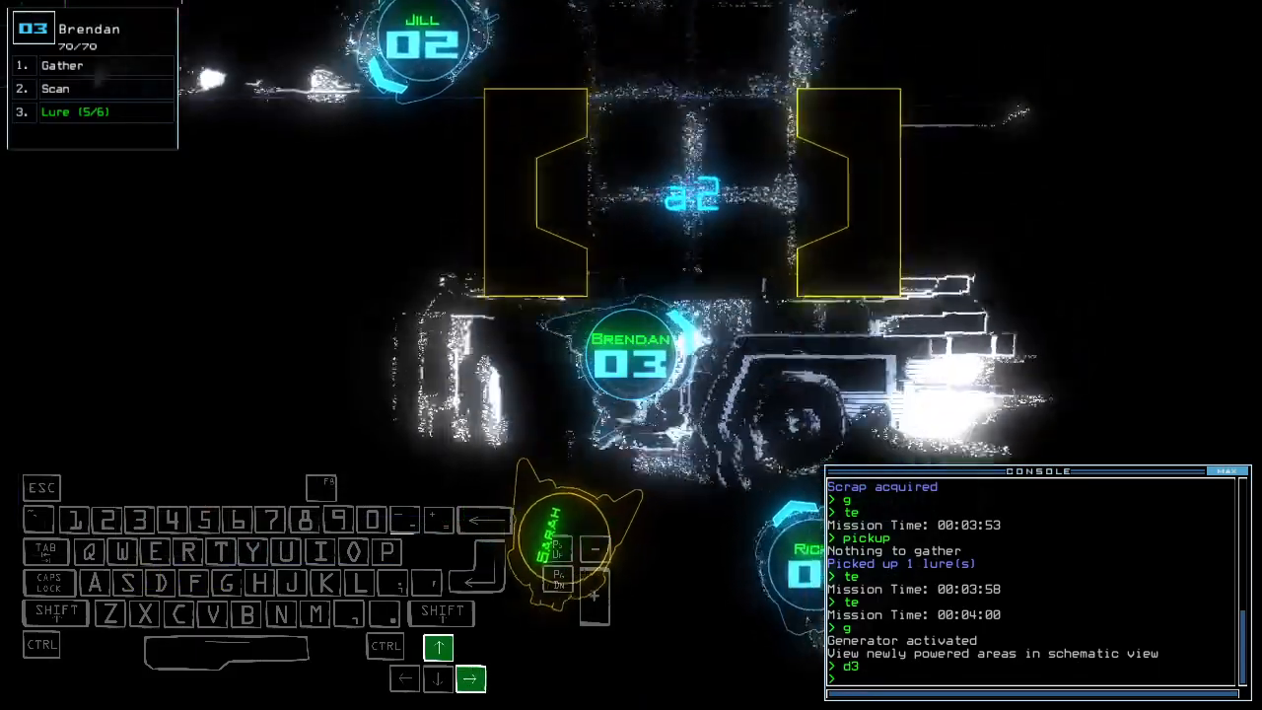
- Type a console command to gather the remaining scrap and lure
key(l)
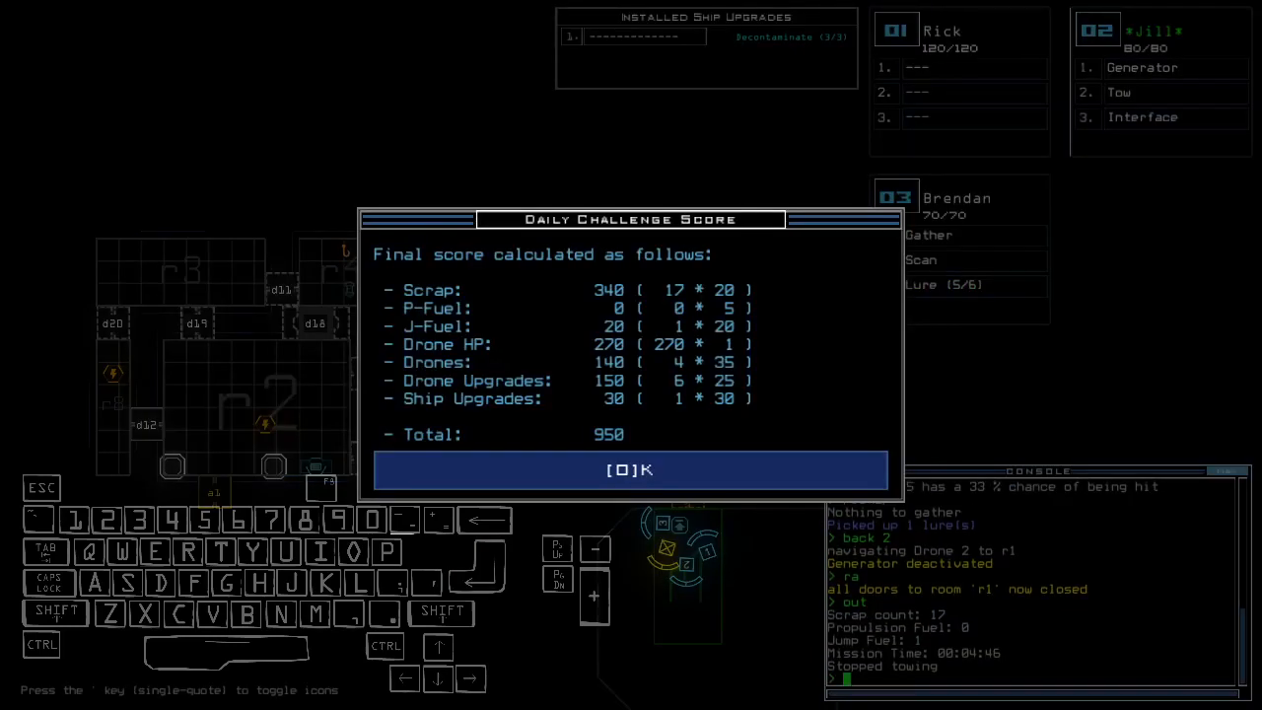
- Accept the 950 Daily Challenge Score to view the leaderboard
click(630, 469)
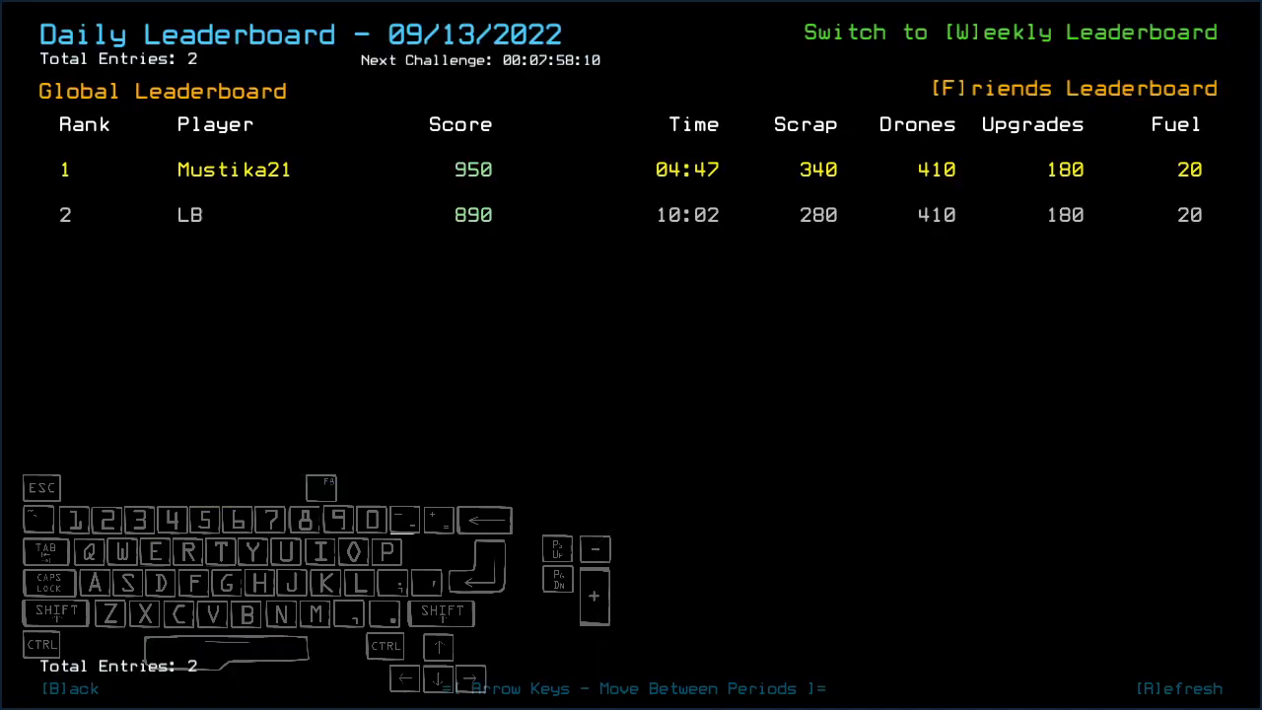